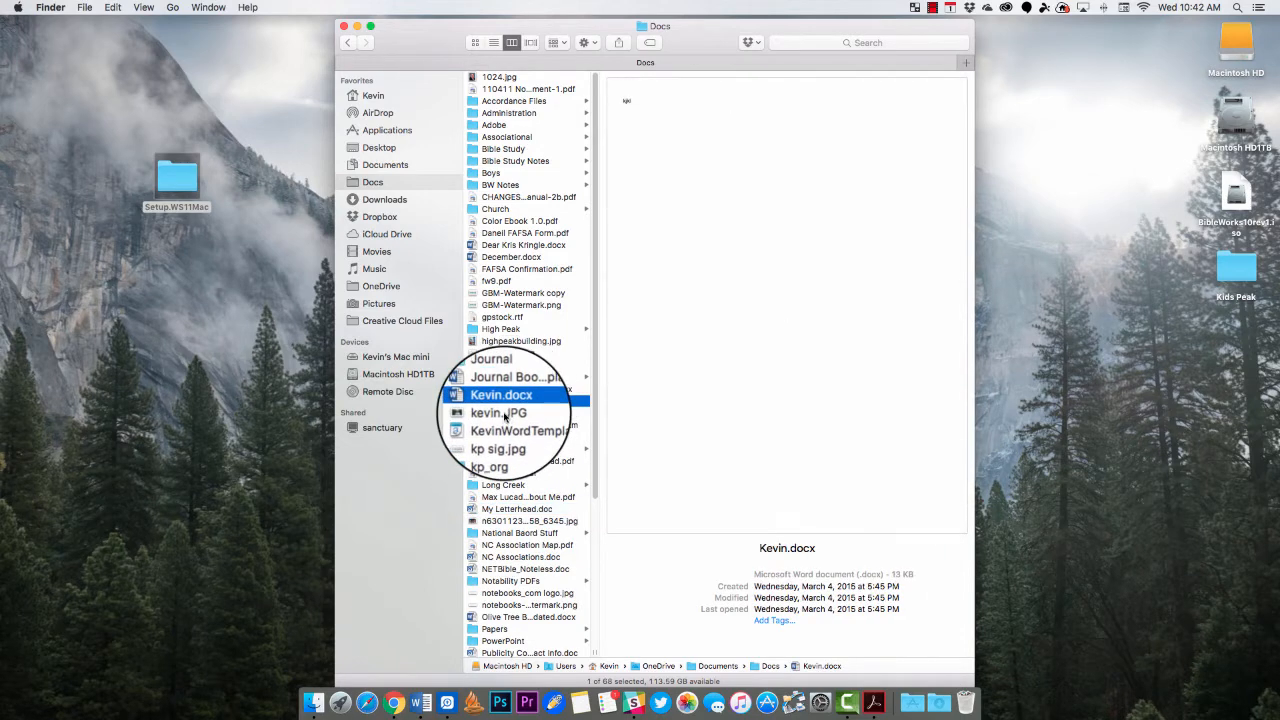
Preview kevin.JPG, search the Docs folder for 'pdf', and select IECS Booklet.pdf
click(496, 412)
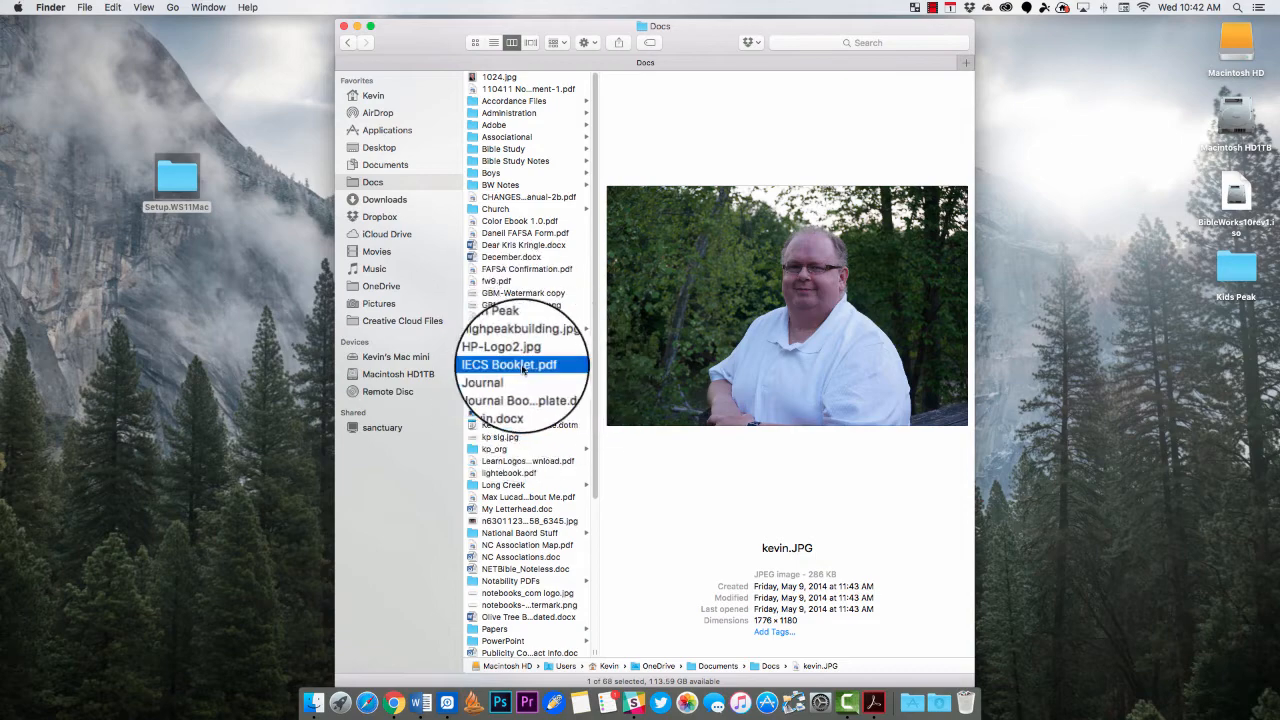
click(512, 364)
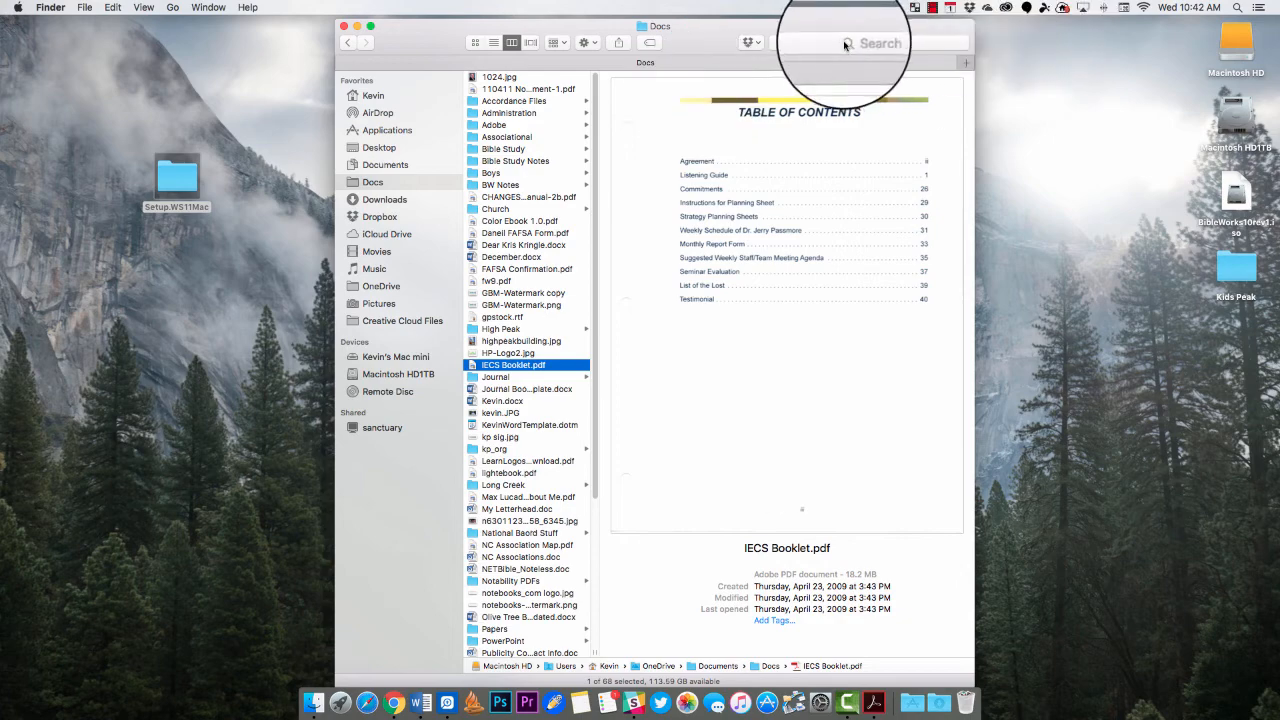
click(880, 44)
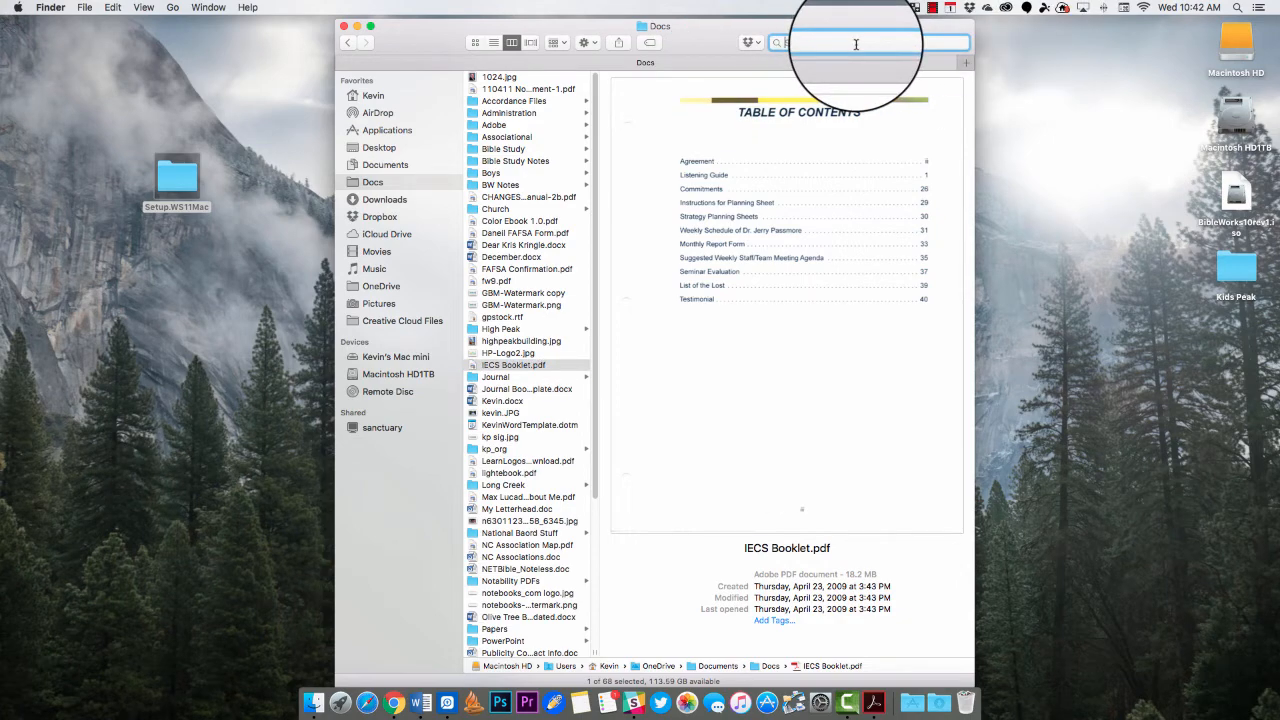
text(pdf)
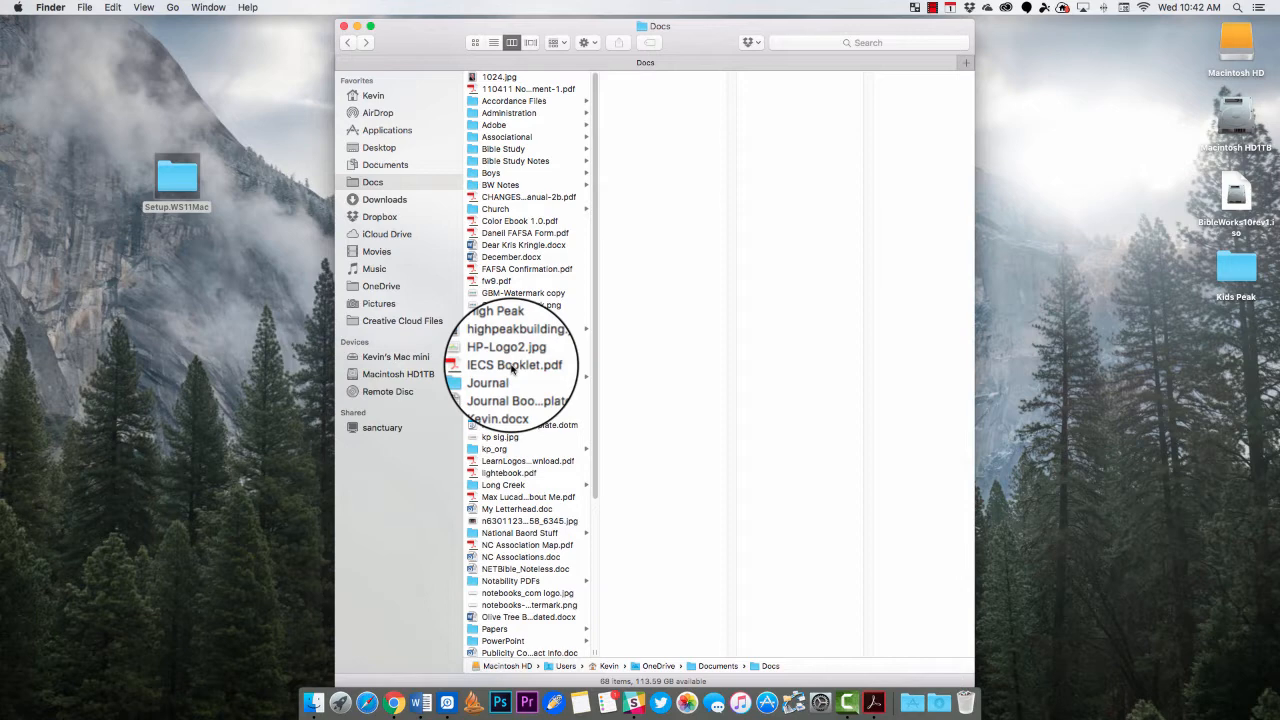
click(512, 364)
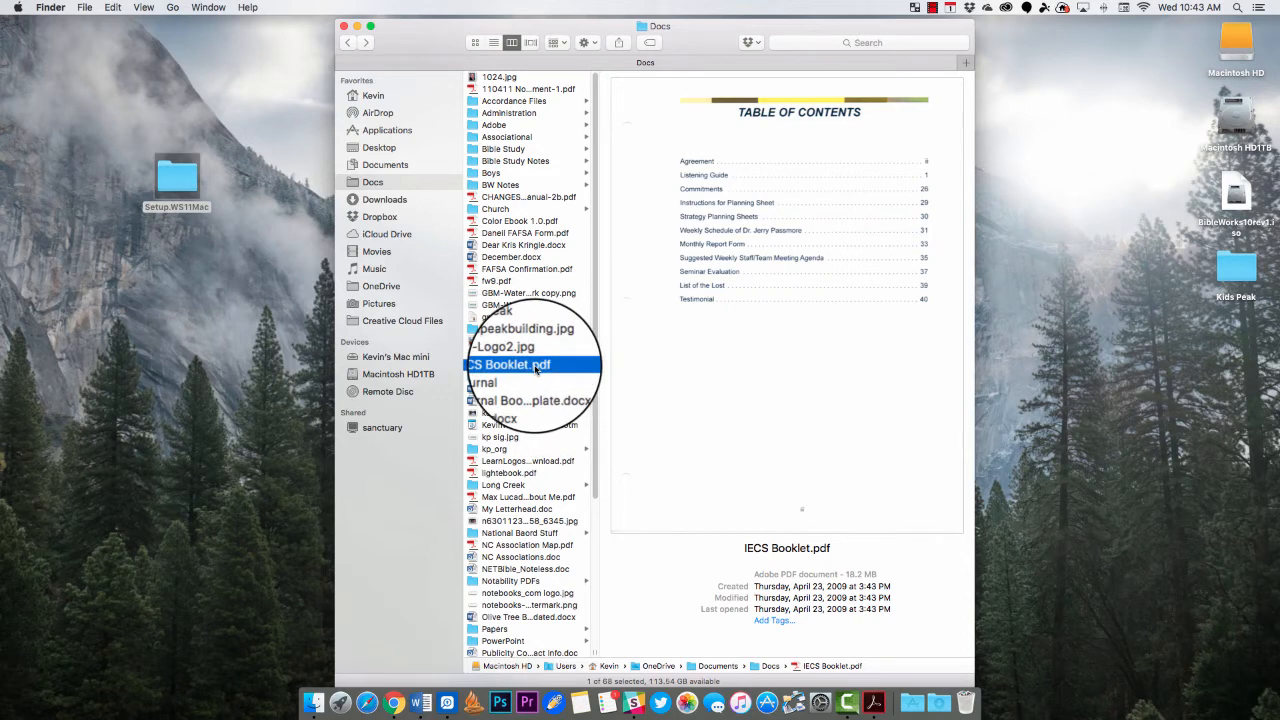
Bring up the Get Info window for IECS Booklet.pdf from its context menu
right_click(508, 364)
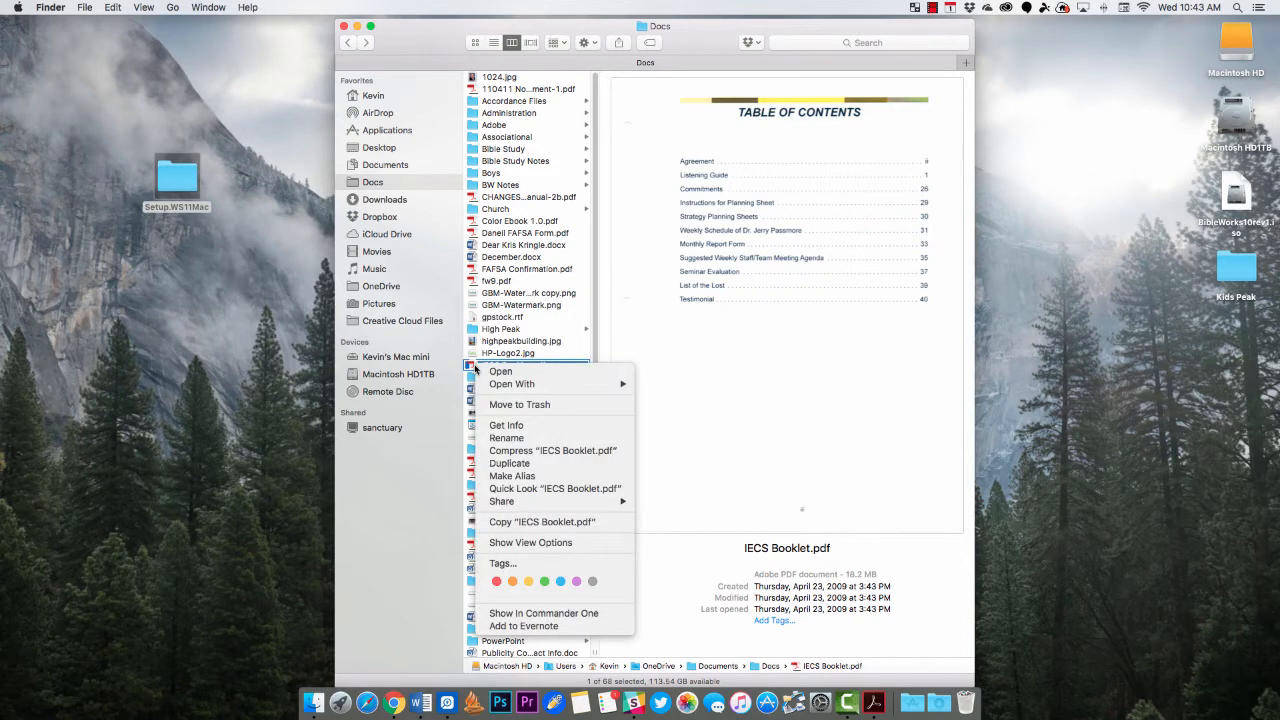
mouse_move(500, 370)
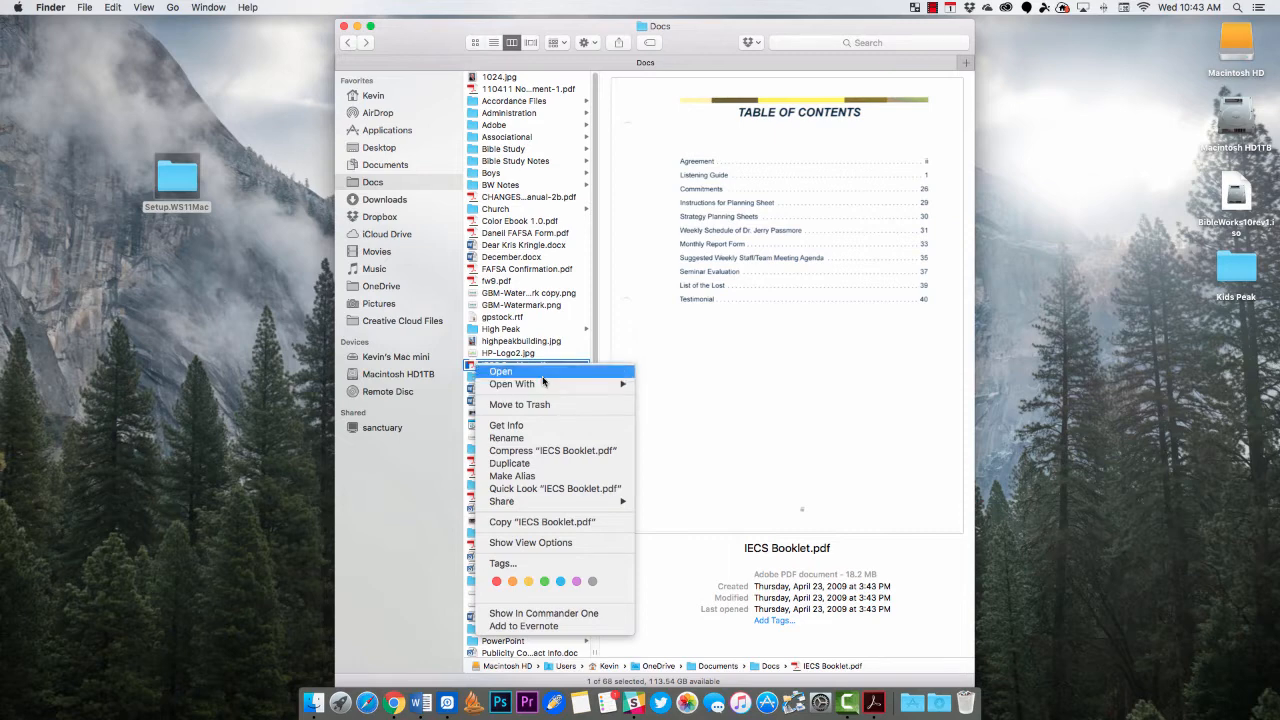
mouse_move(500, 370)
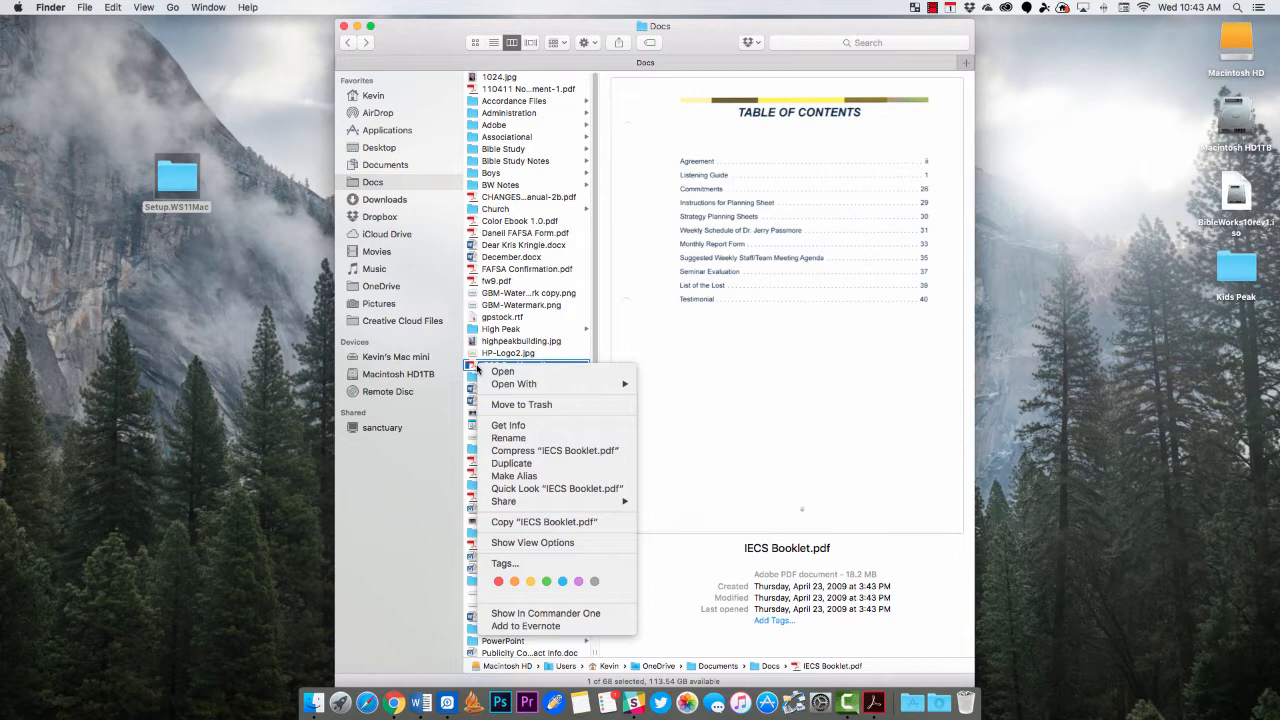
mouse_move(508, 424)
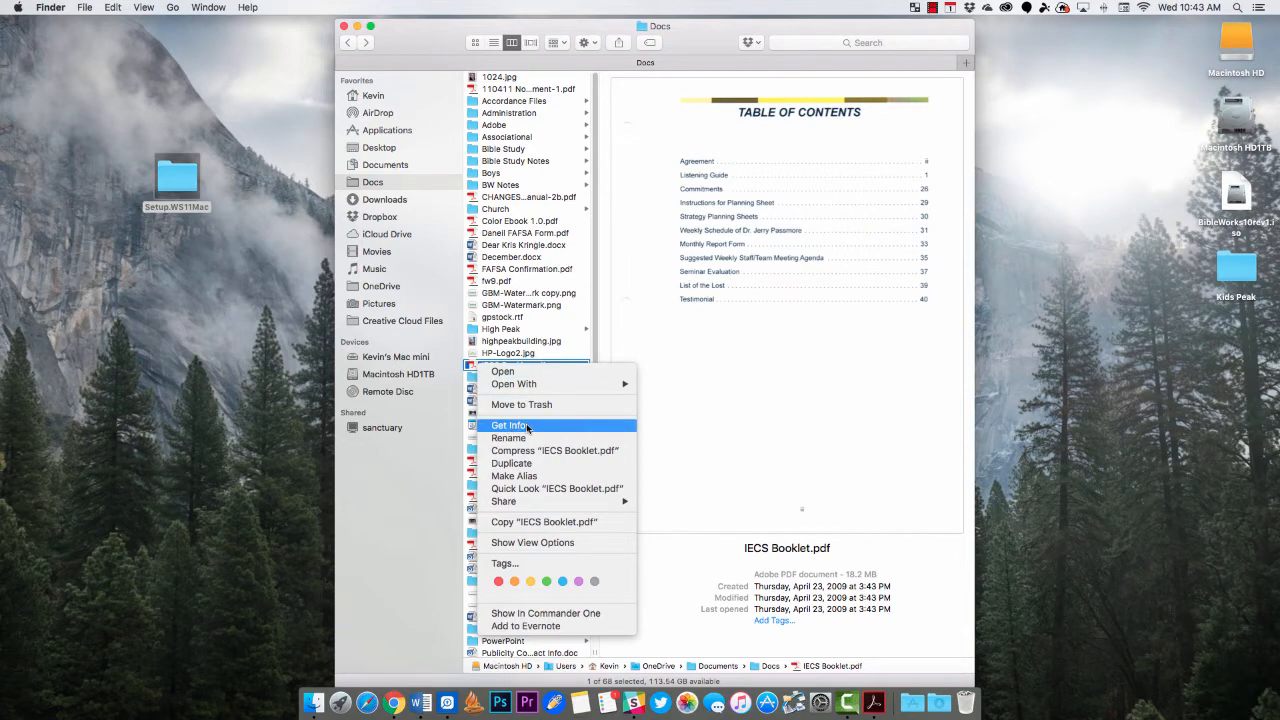
click(508, 424)
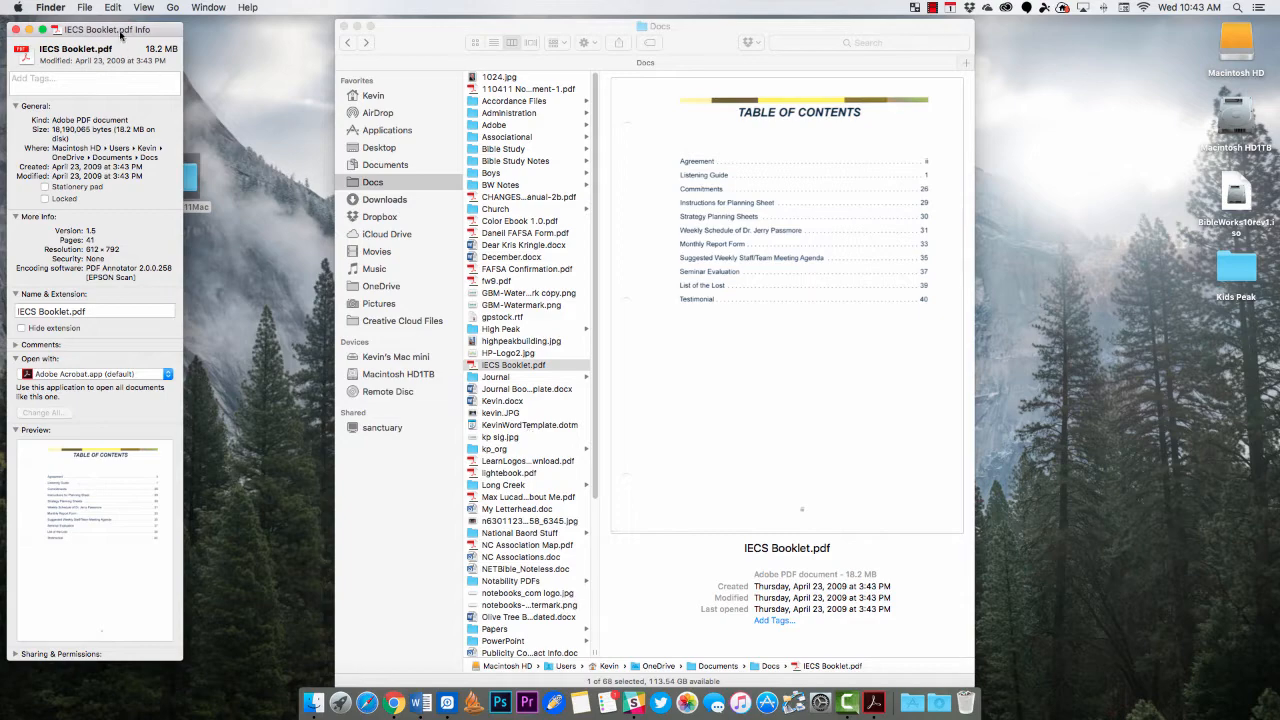
Centre the info window and set IECS Booklet.pdf to open with Preview.app instead of Adobe Acrobat
drag(104, 30, 676, 32)
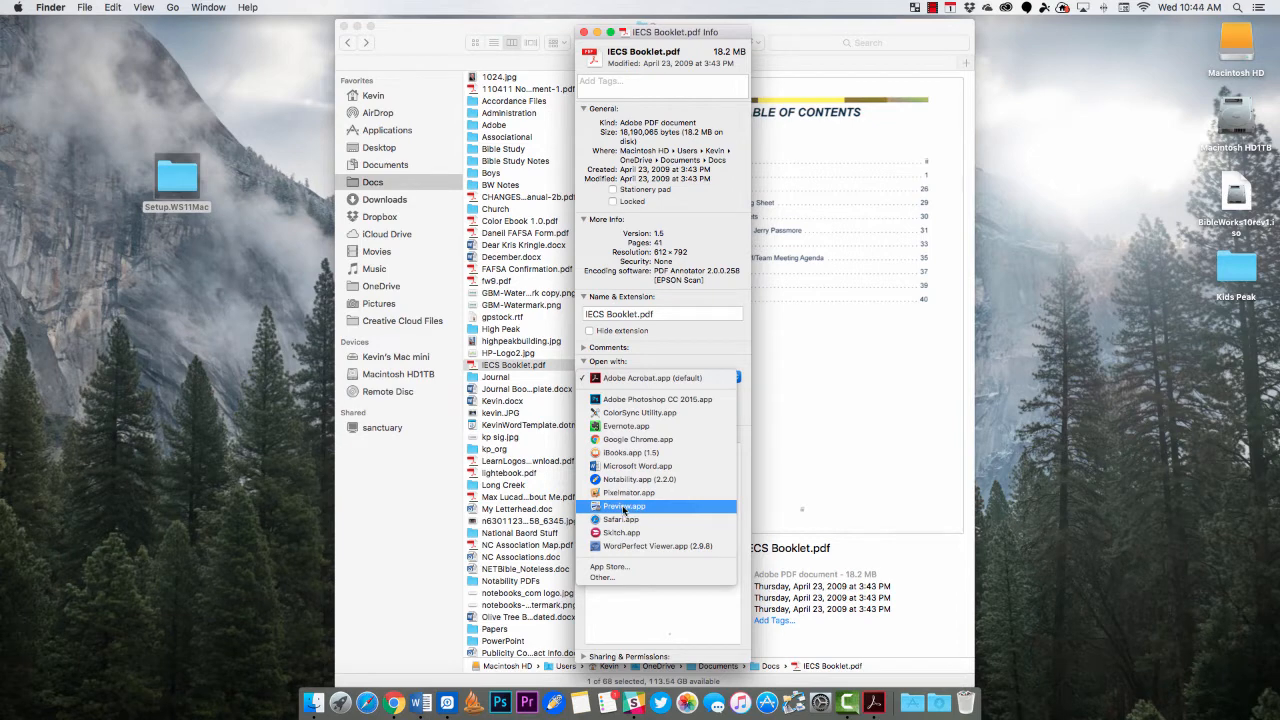
click(624, 504)
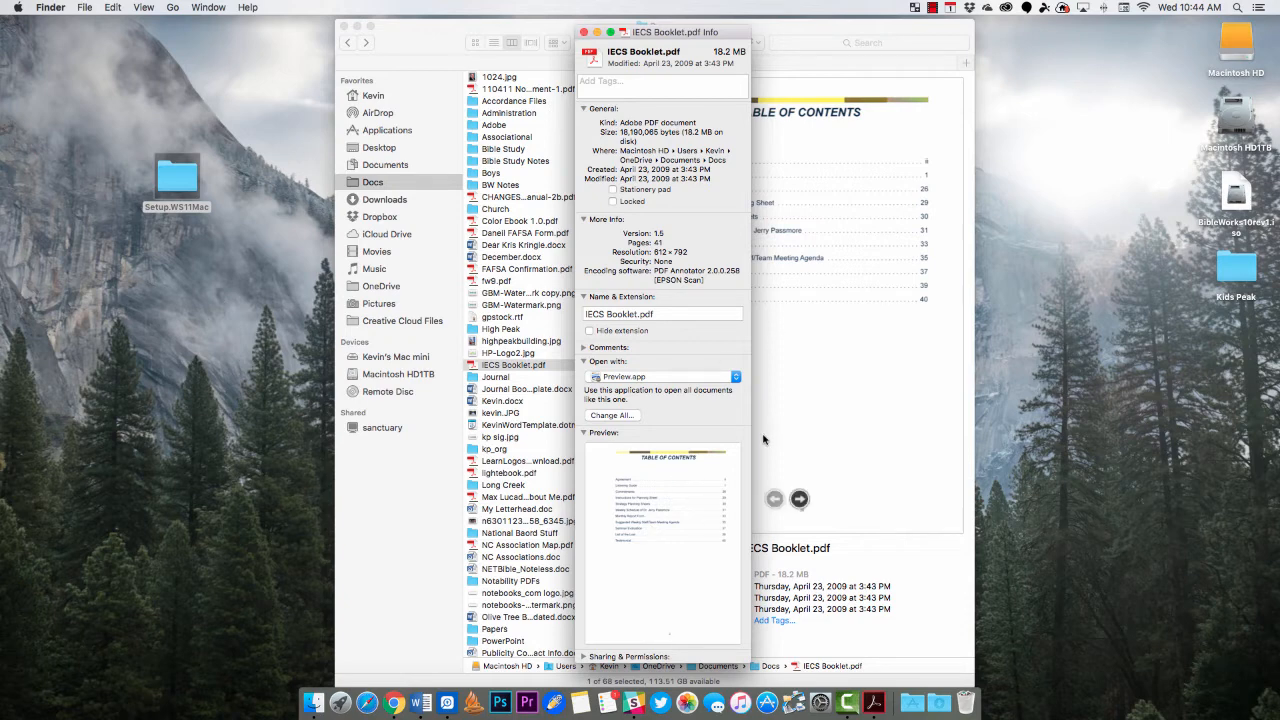
right_click(872, 702)
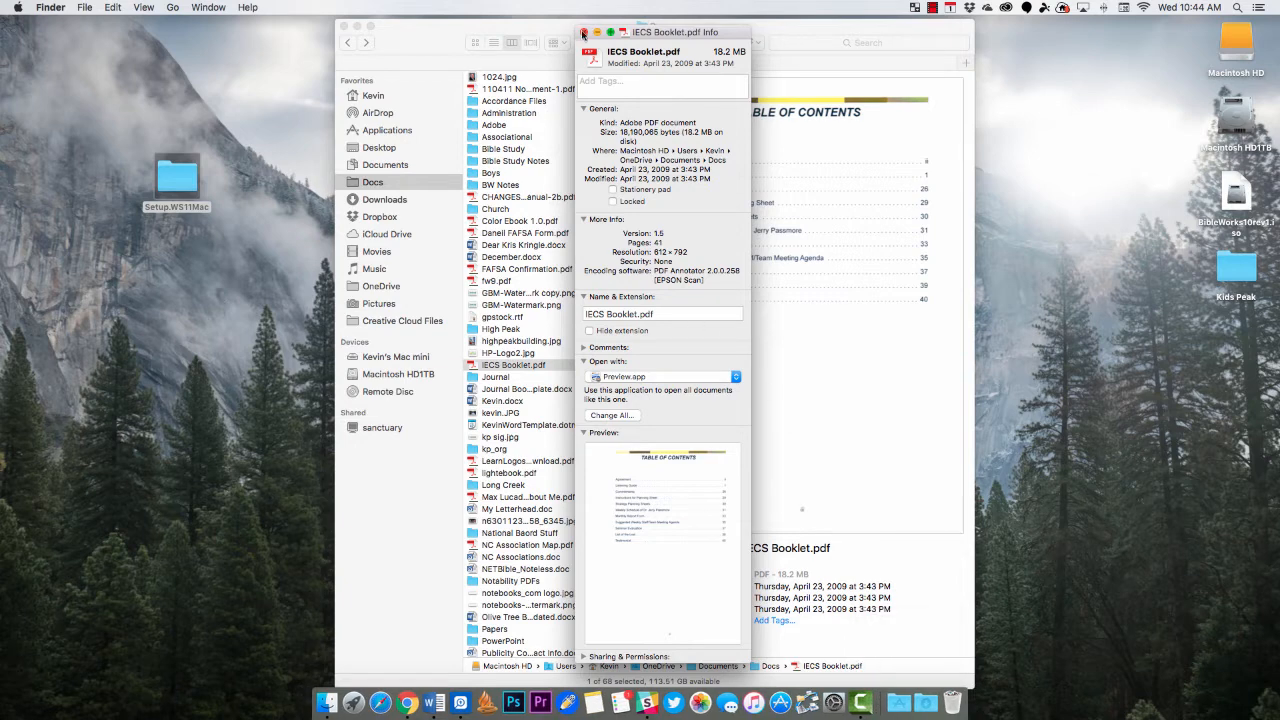
Close the info window and open IECS Booklet.pdf in Preview, accepting the security warning
click(584, 32)
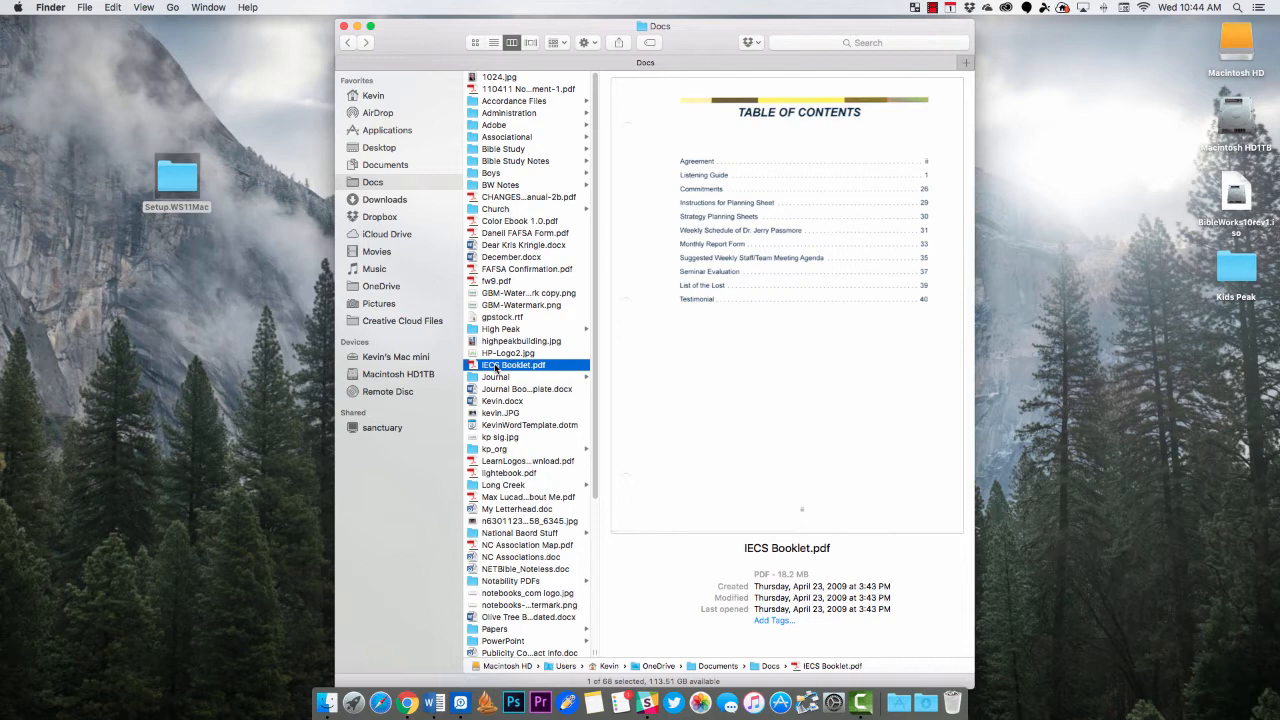
double_click(512, 364)
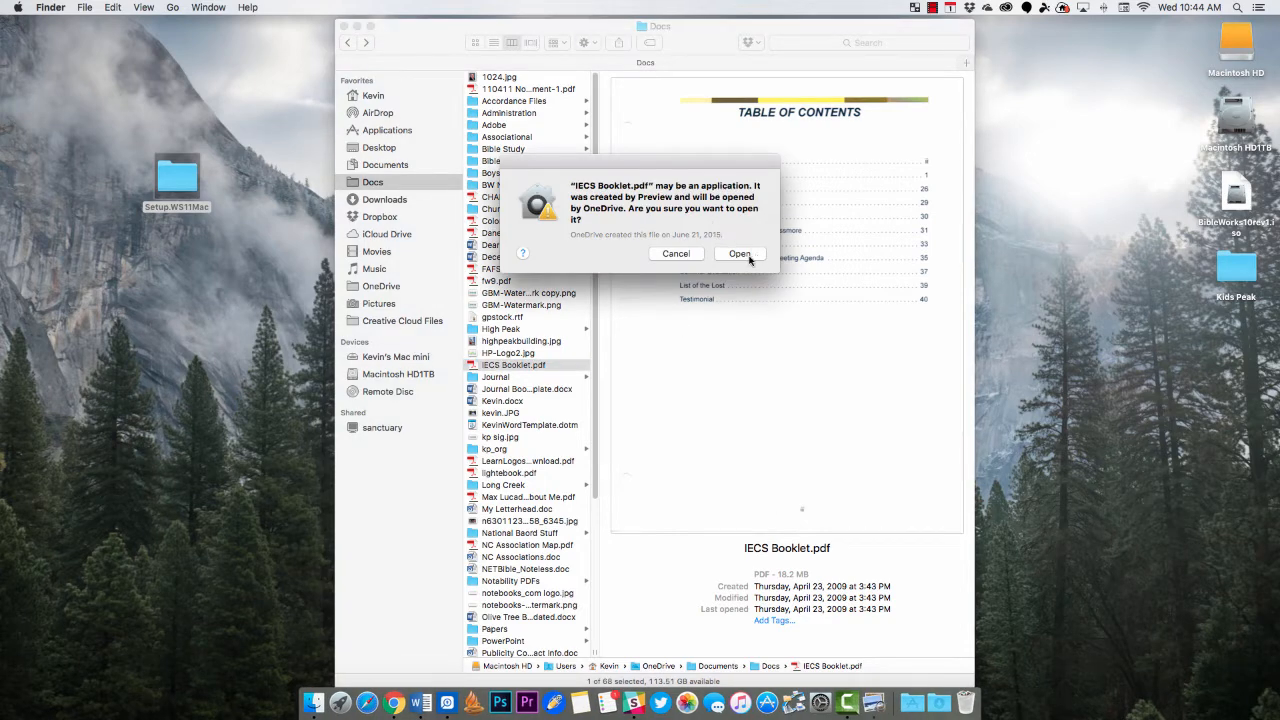
click(740, 252)
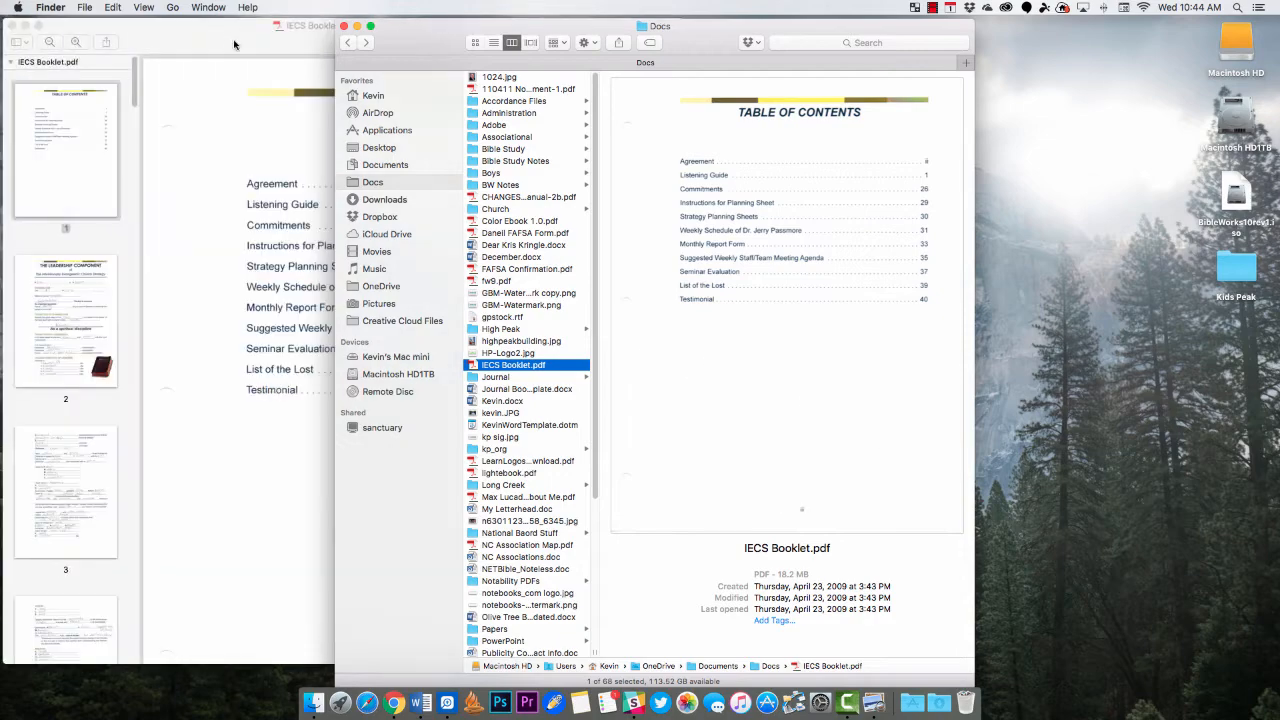
double_click(512, 364)
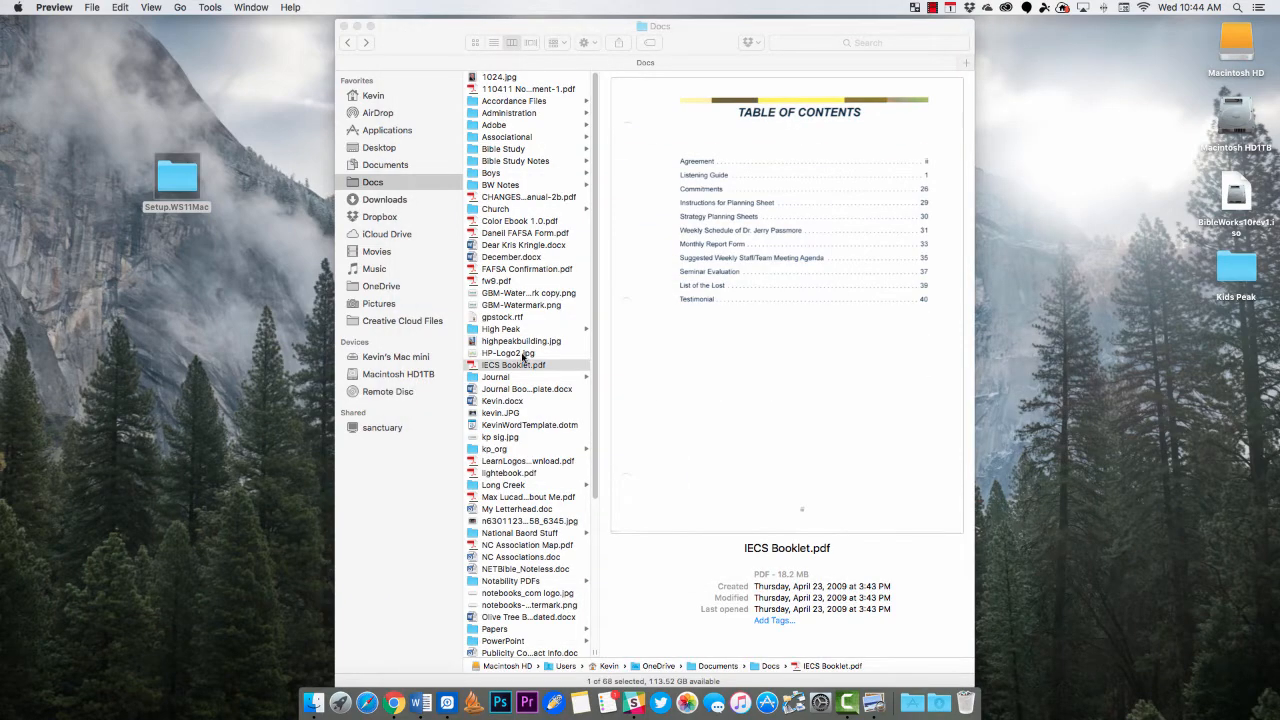
Review IECS Booklet.pdf's Get Info again to confirm Preview, then close the info window
right_click(512, 364)
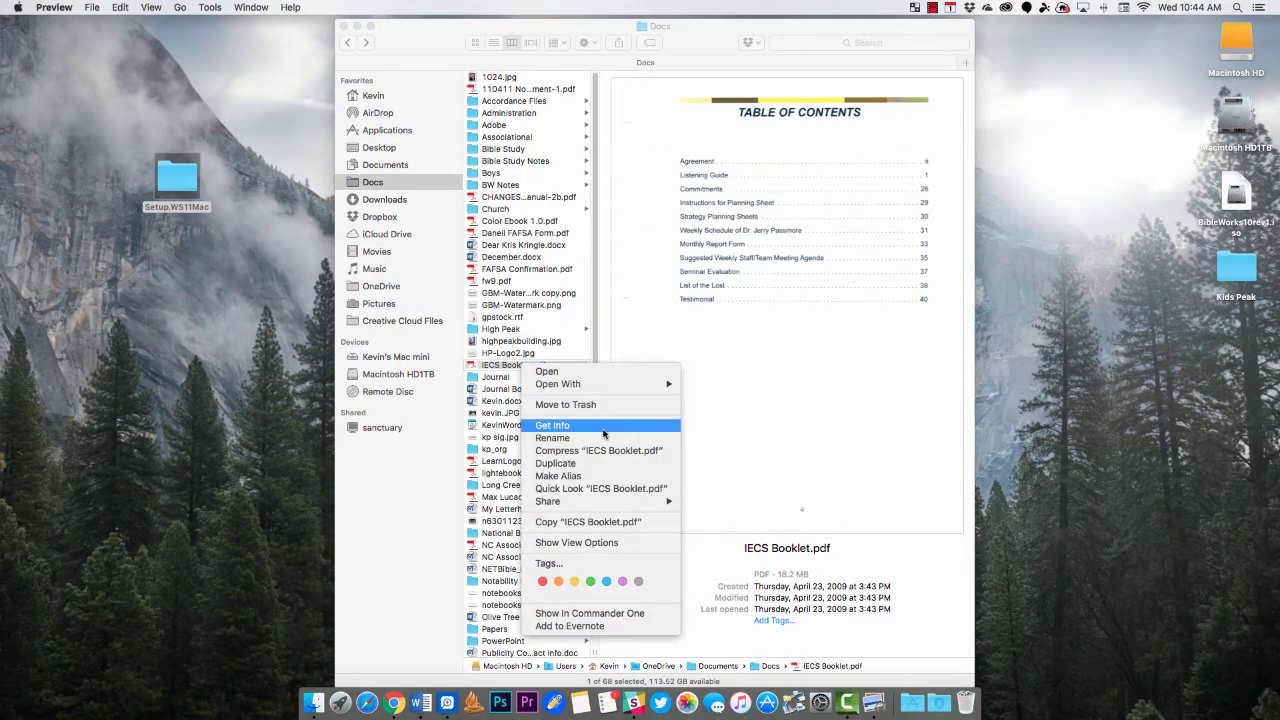
click(552, 424)
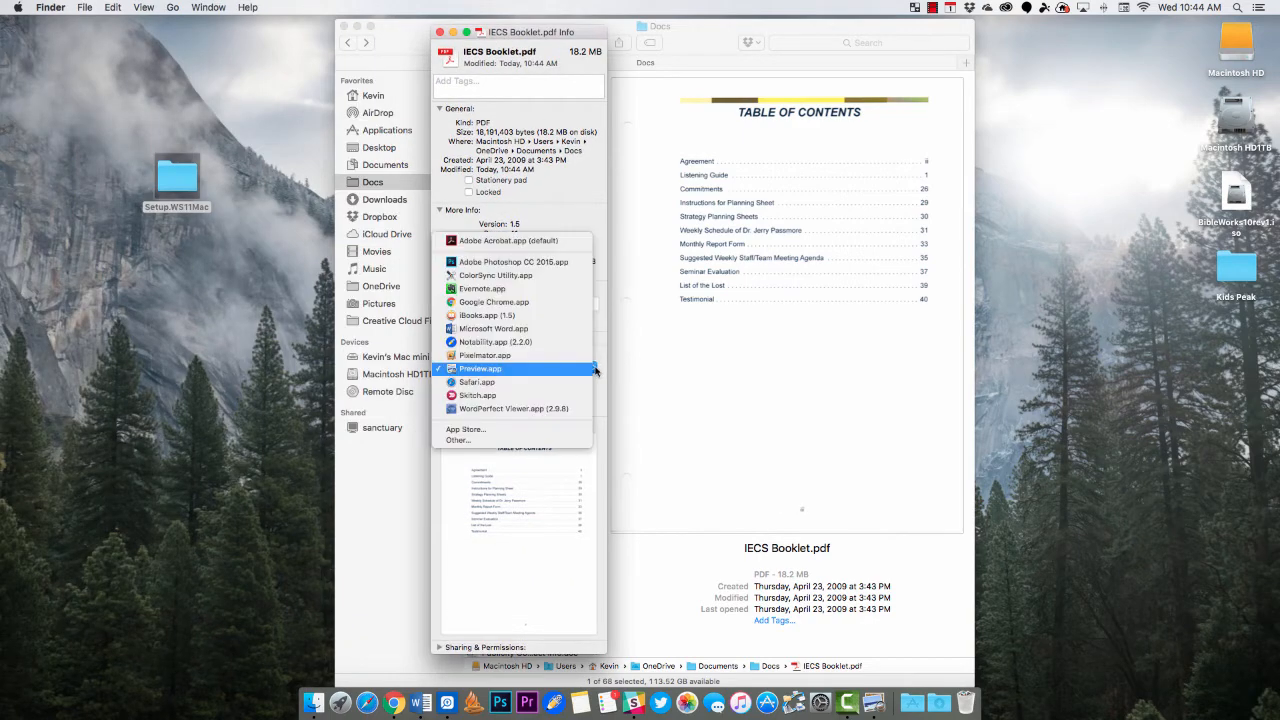
mouse_move(476, 382)
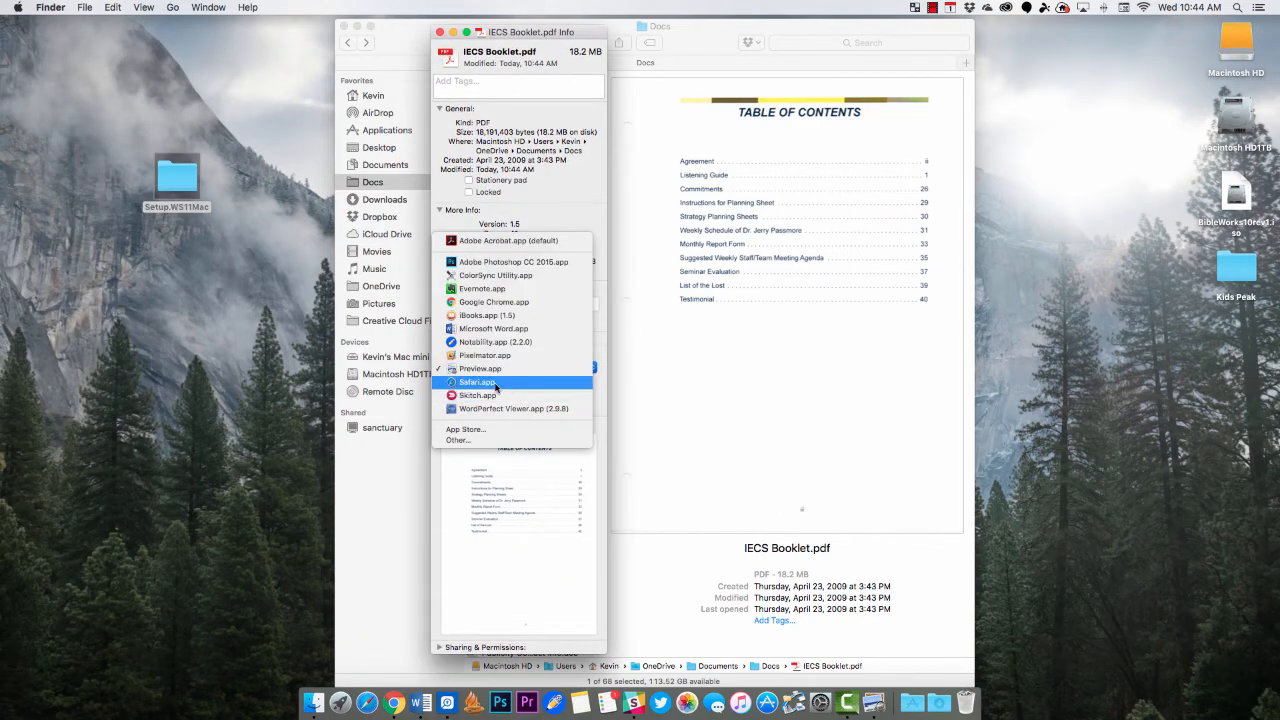
mouse_move(488, 316)
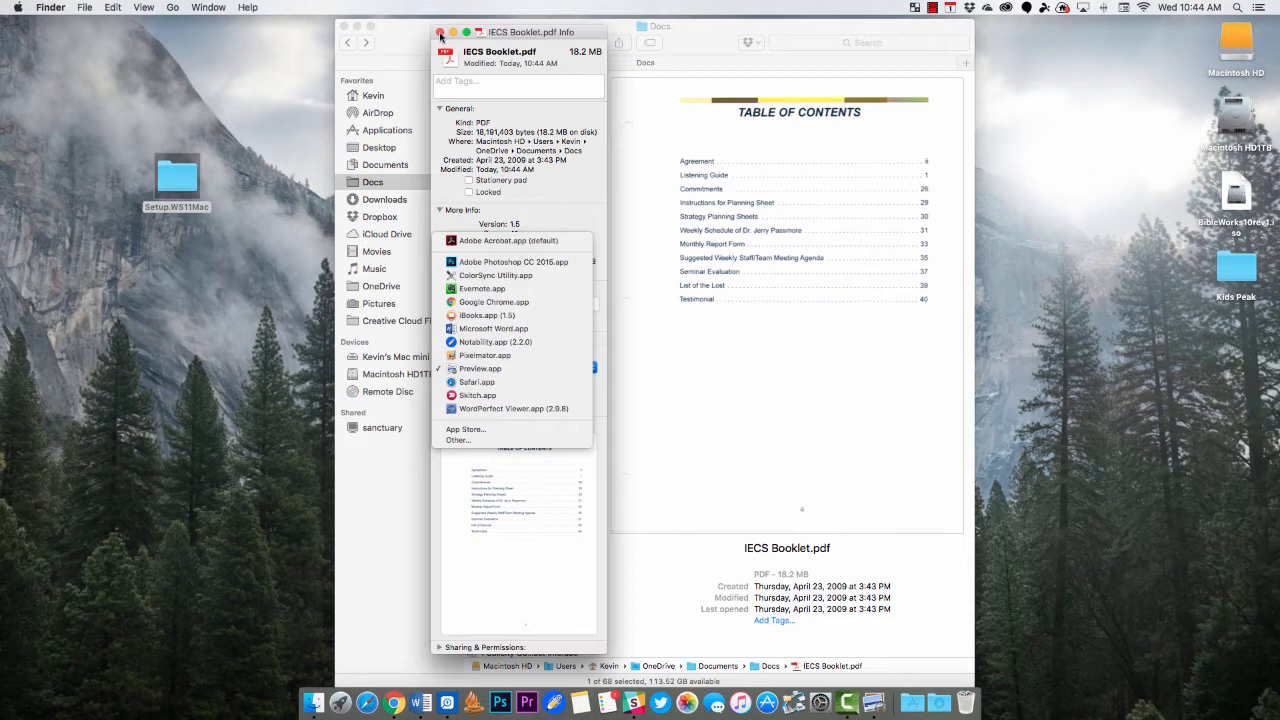
click(480, 368)
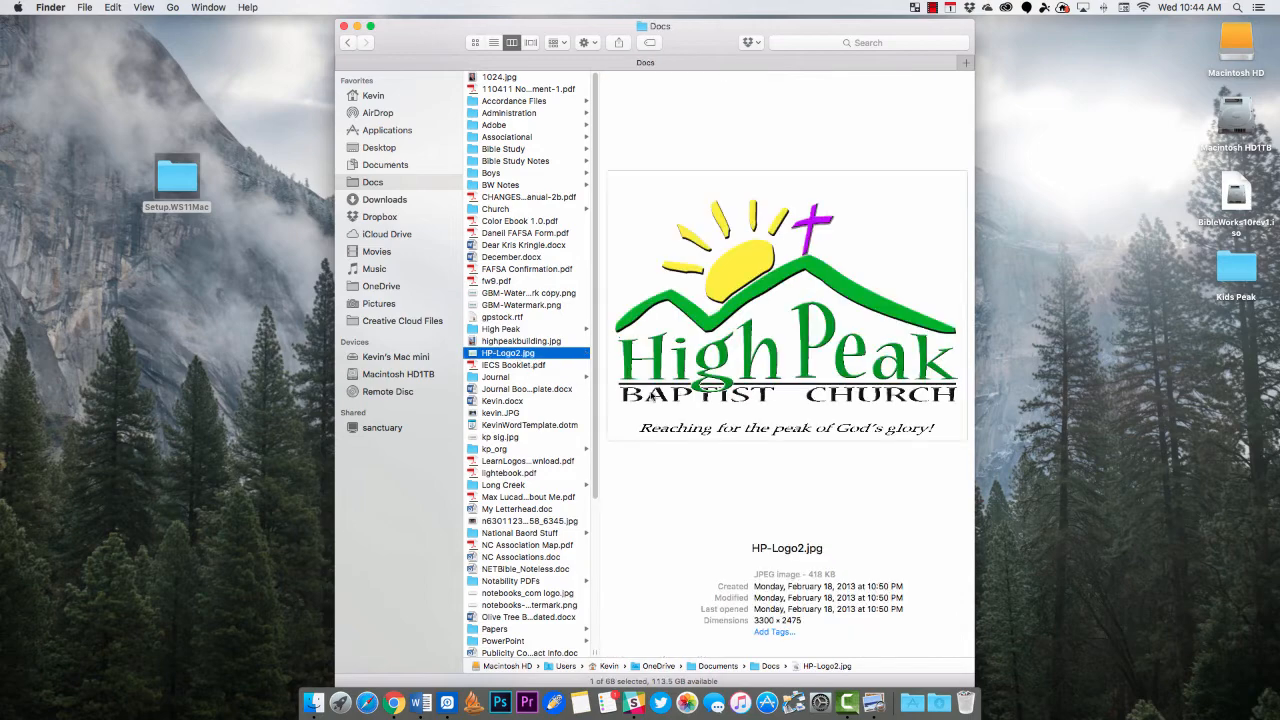
Bring up the Get Info window for HP-Logo2.jpg from its context menu
right_click(508, 352)
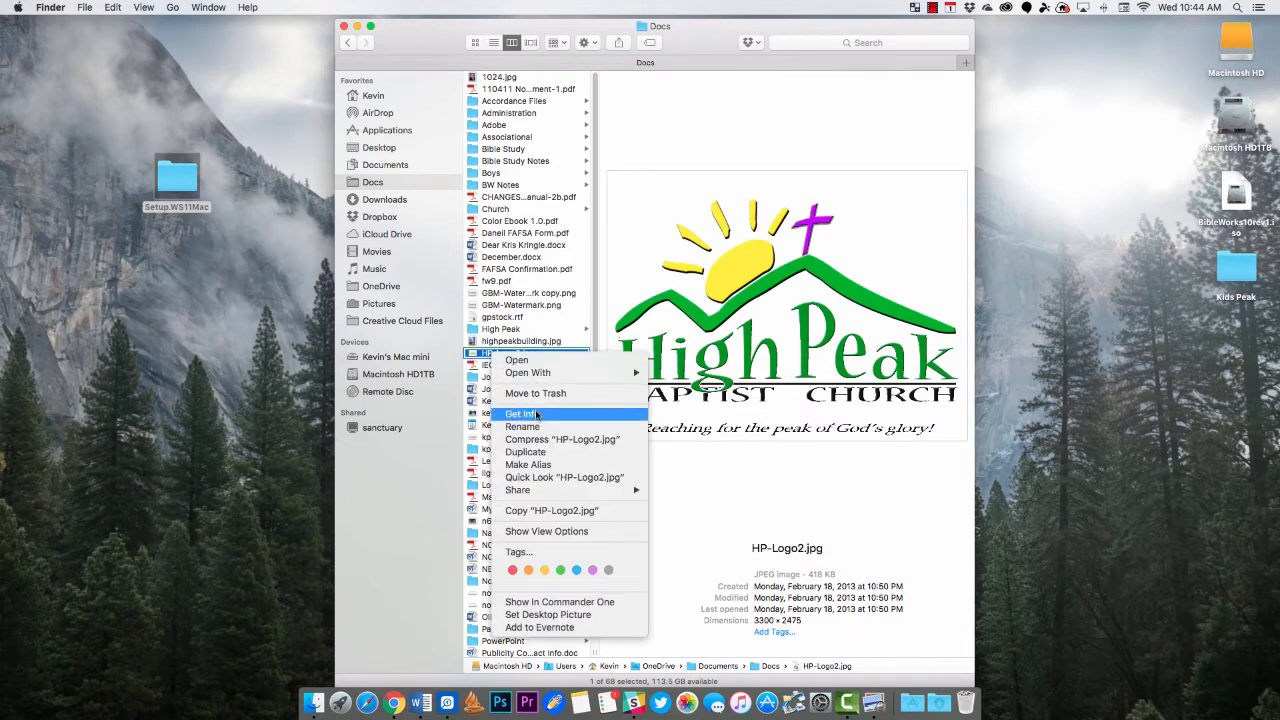
click(520, 412)
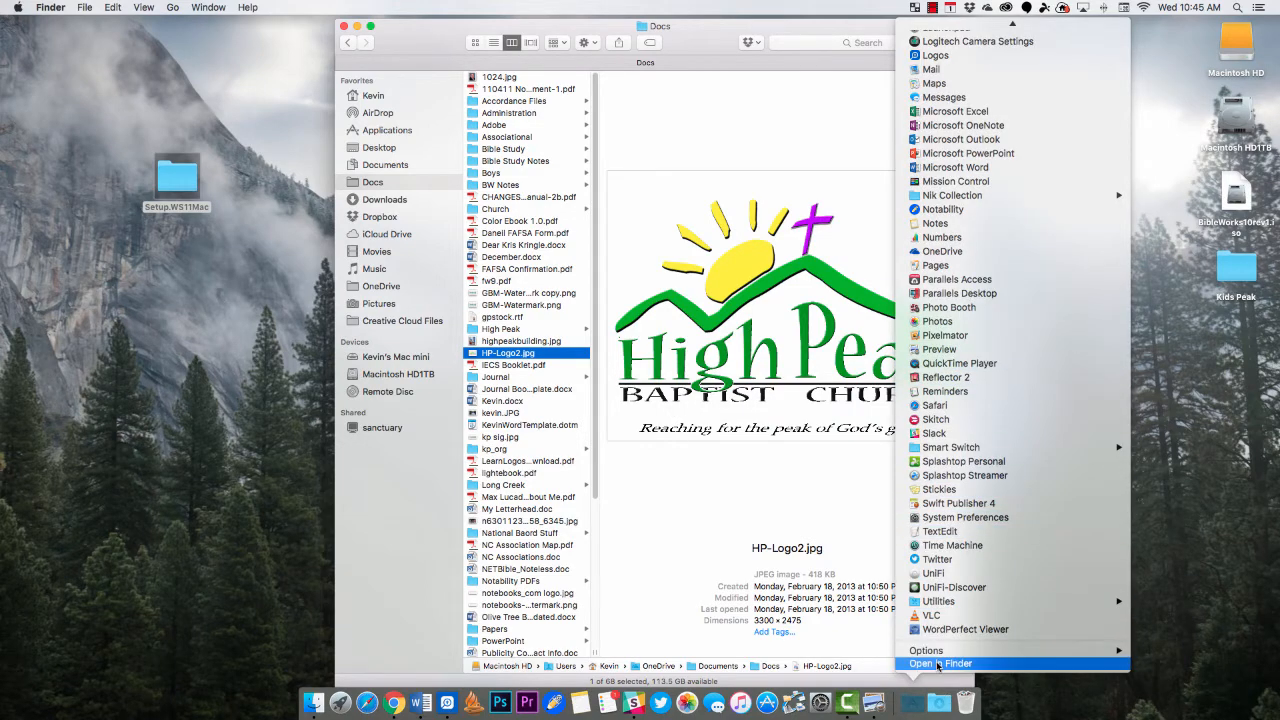
Dismiss the applications list and turn off Show all filename extensions in Finder's Advanced preferences
click(940, 664)
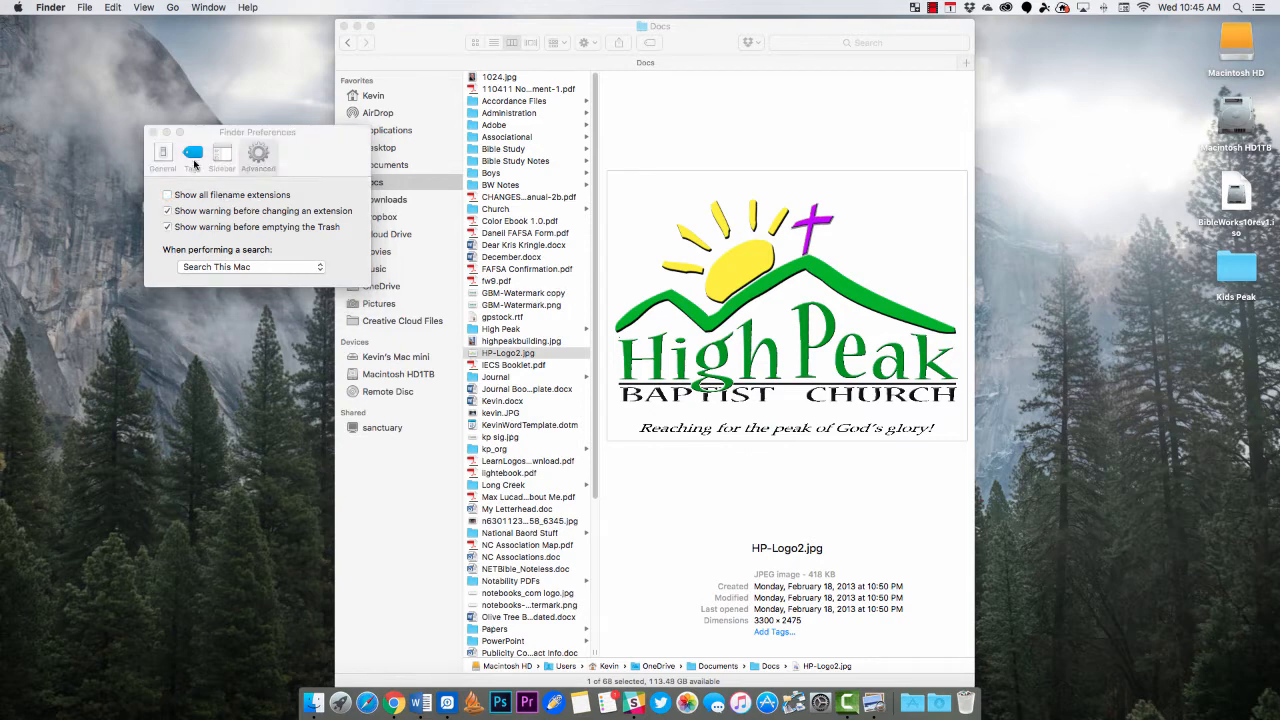
click(152, 132)
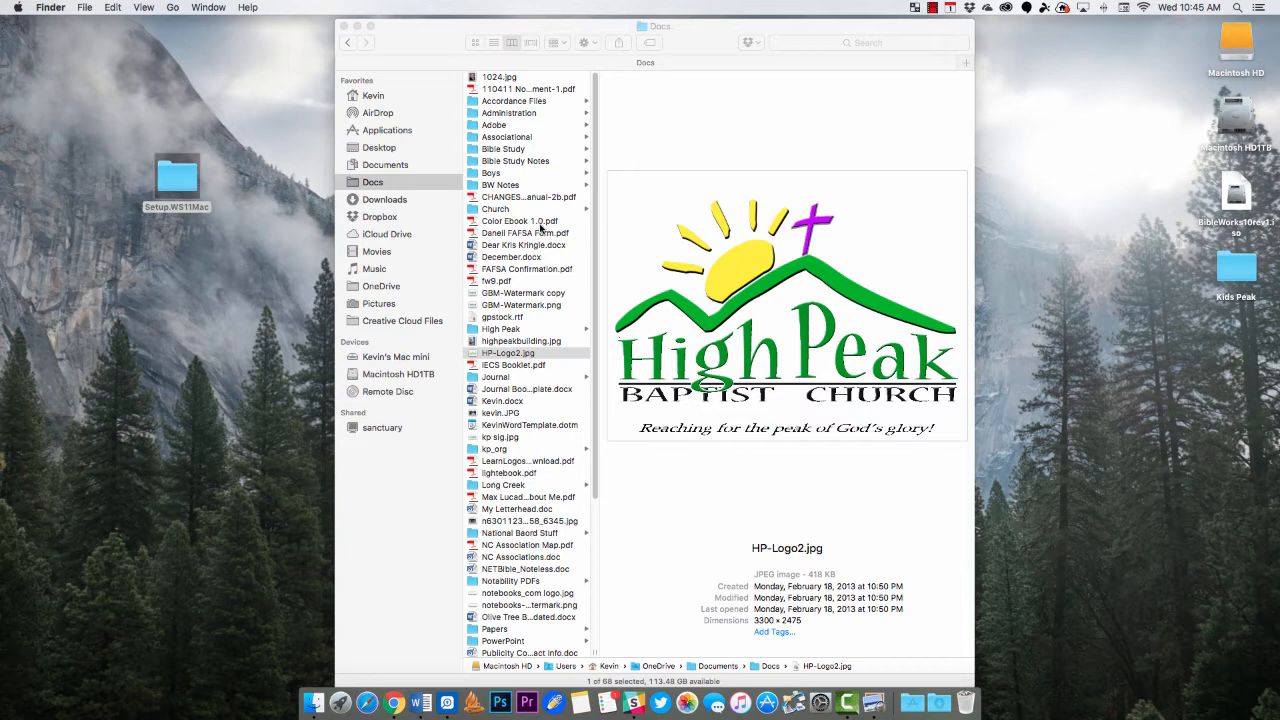
Select Color Ebook 1.0.pdf in the Docs folder to preview it
click(520, 220)
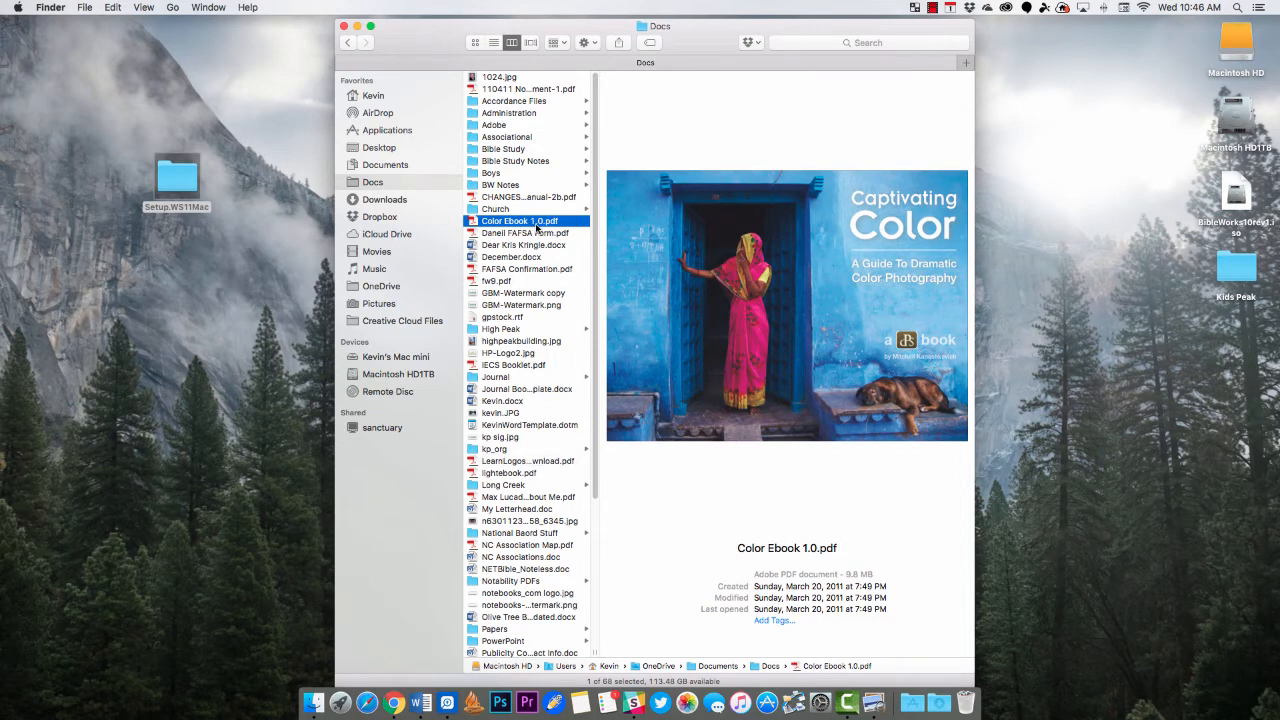
mouse_move(544, 312)
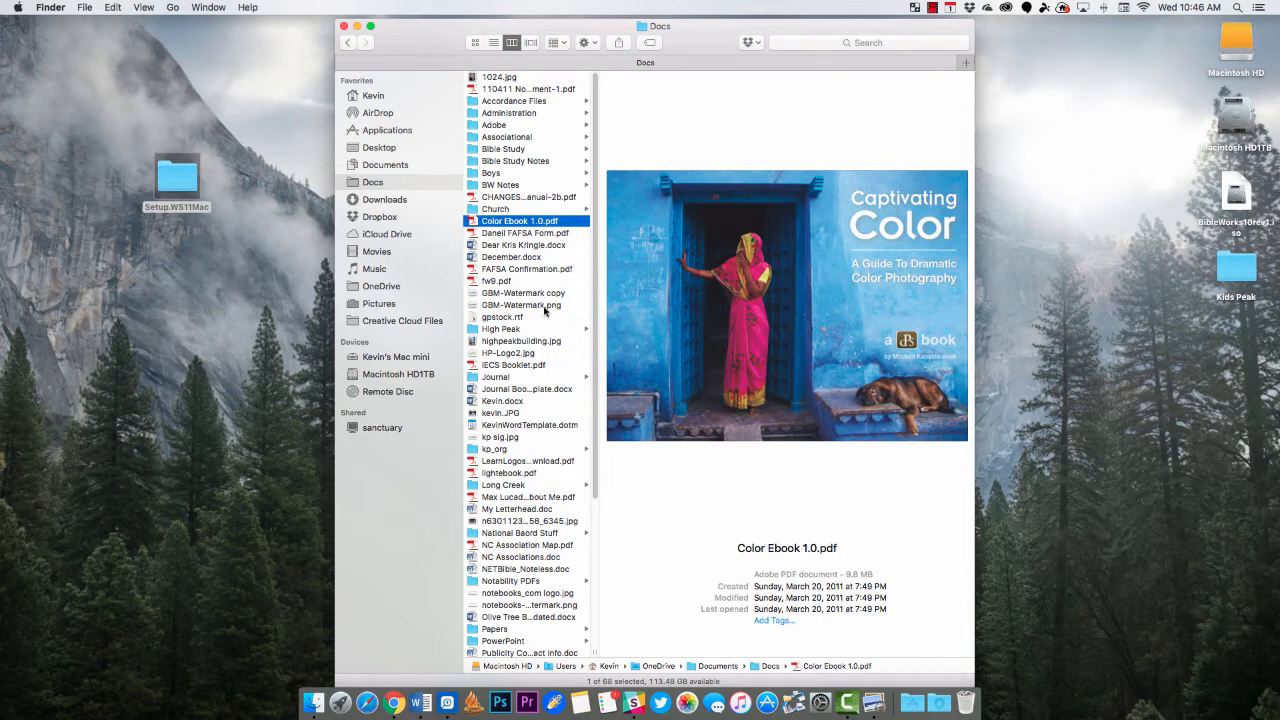
mouse_move(546, 316)
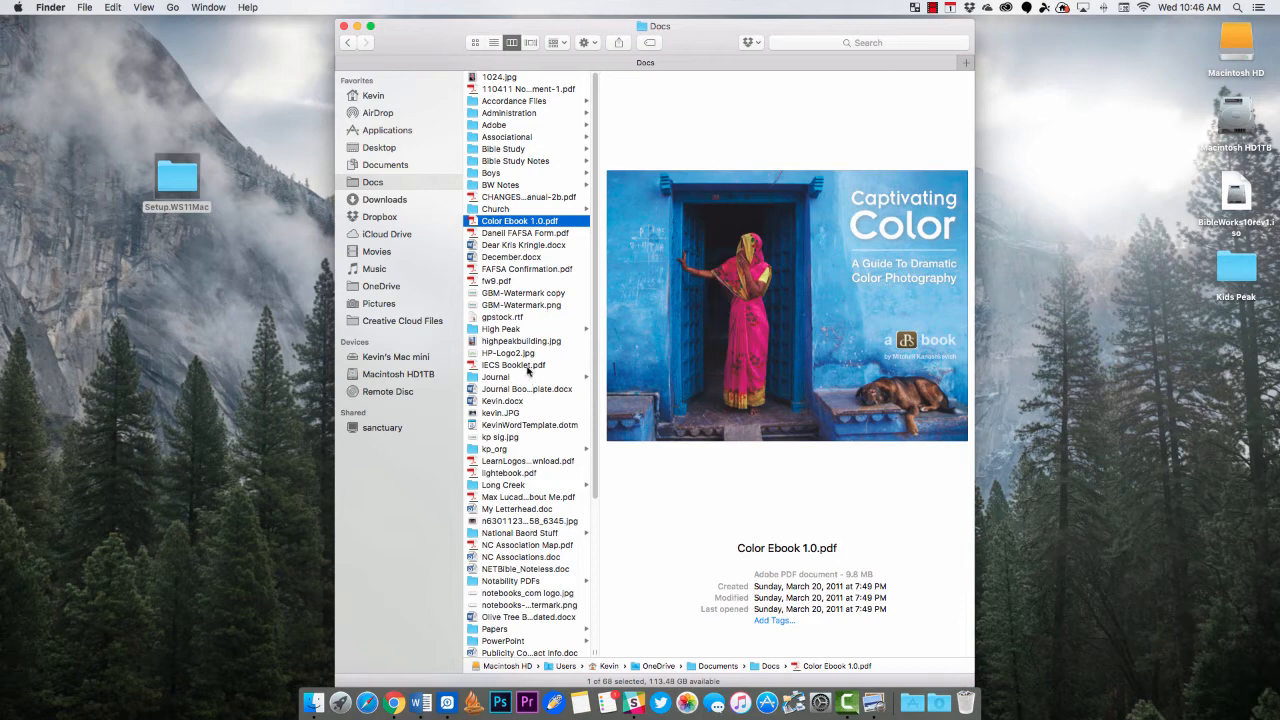
mouse_move(510, 454)
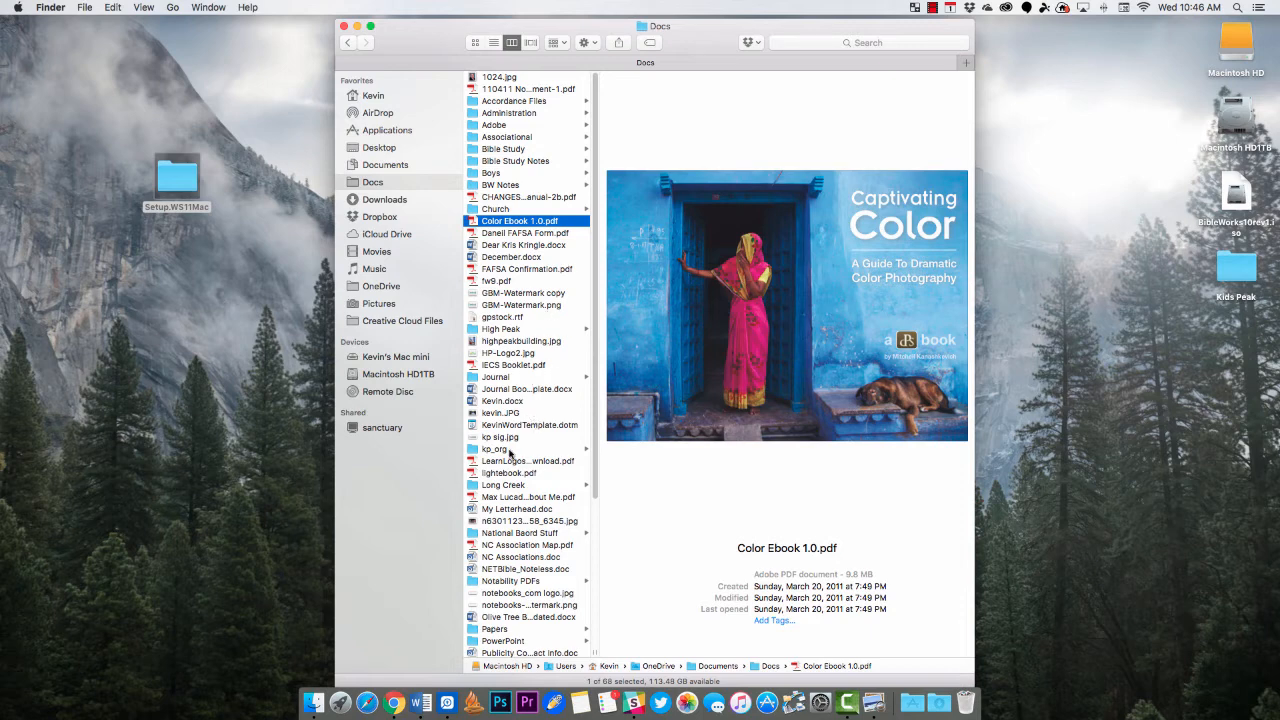